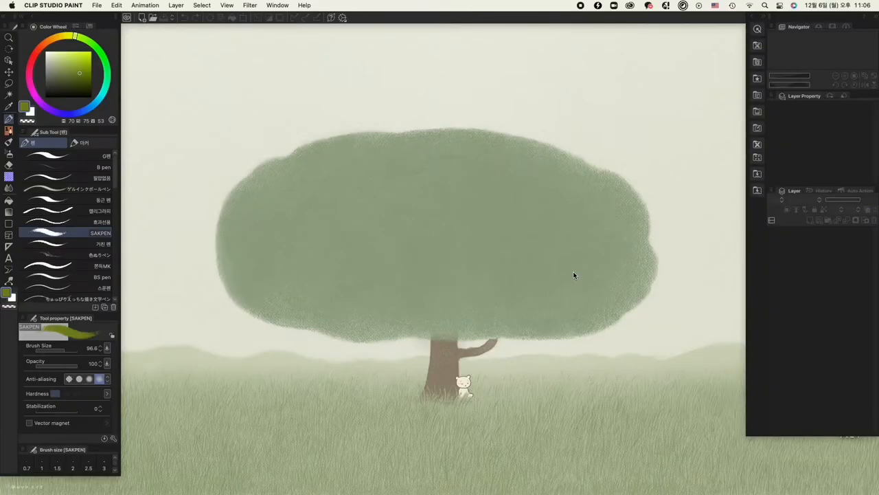
pyautogui.moveTo(259, 215)
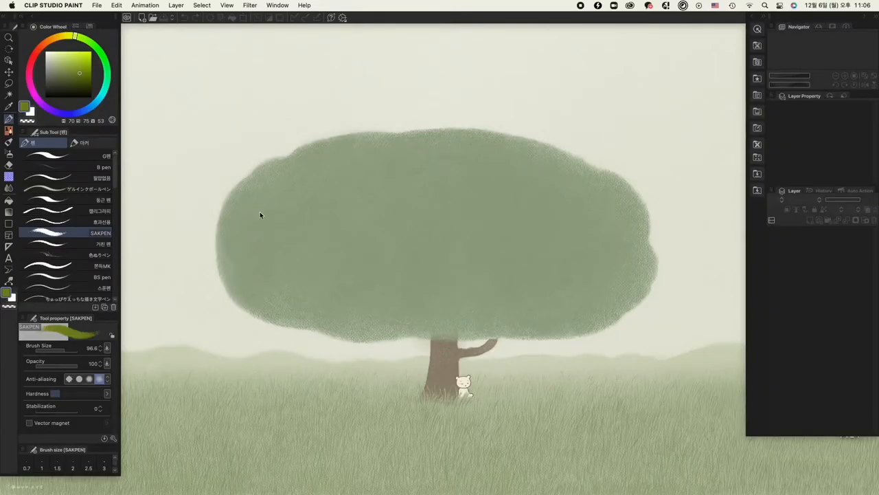
# Open the File menu from the menu bar to begin a new piece.
pyautogui.click(97, 5)
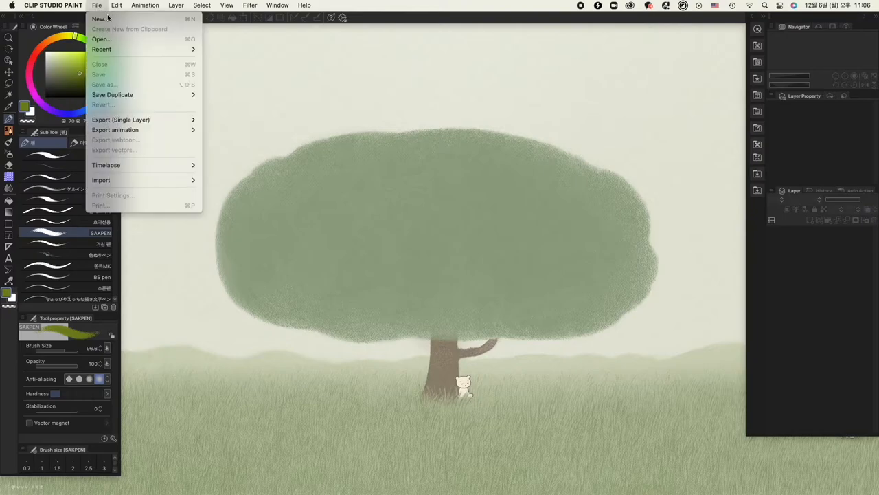
# Create a new 600 × 600 px illustration at 300 dpi, keeping pixels as the unit.
pyautogui.click(99, 18)
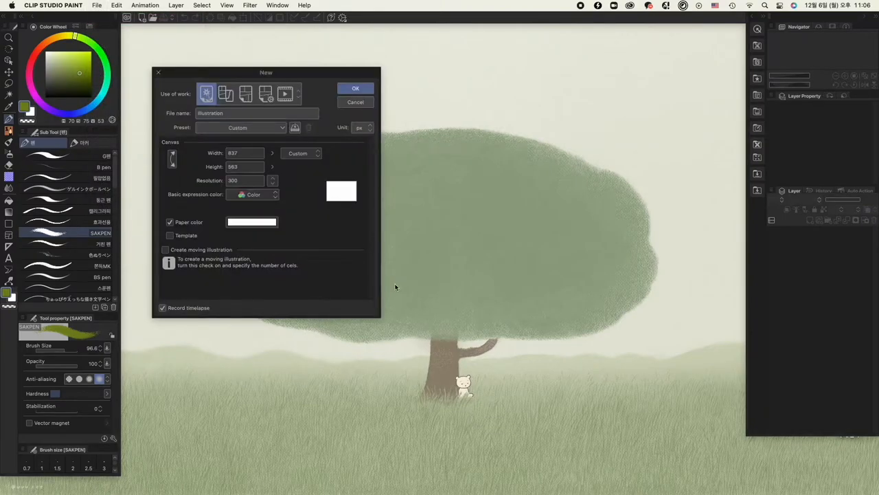
pyautogui.moveTo(393, 284)
pyautogui.write('800')
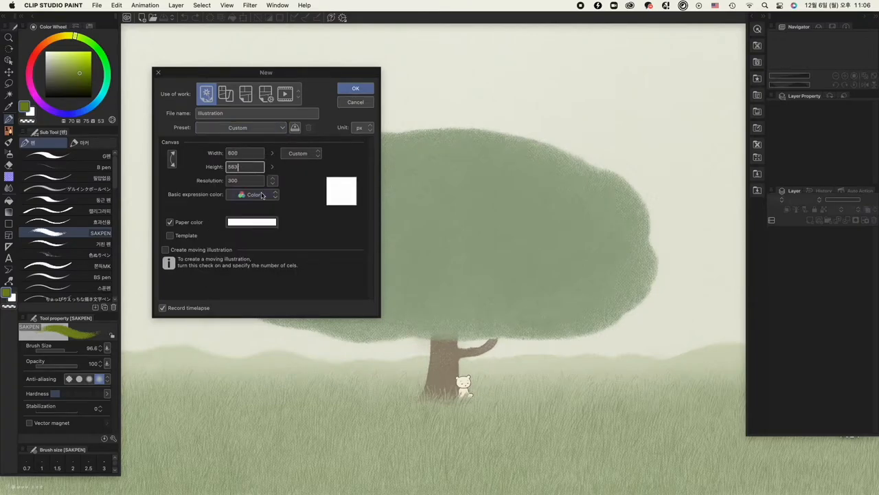
pyautogui.write('600')
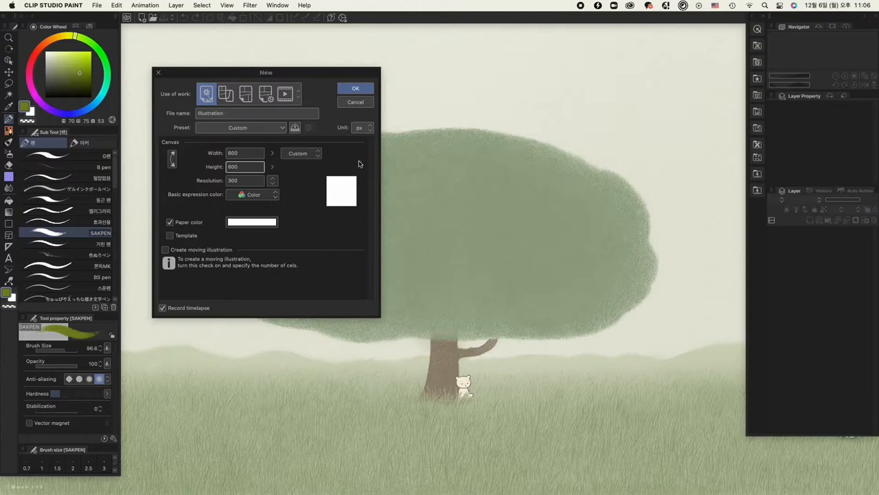
pyautogui.click(362, 127)
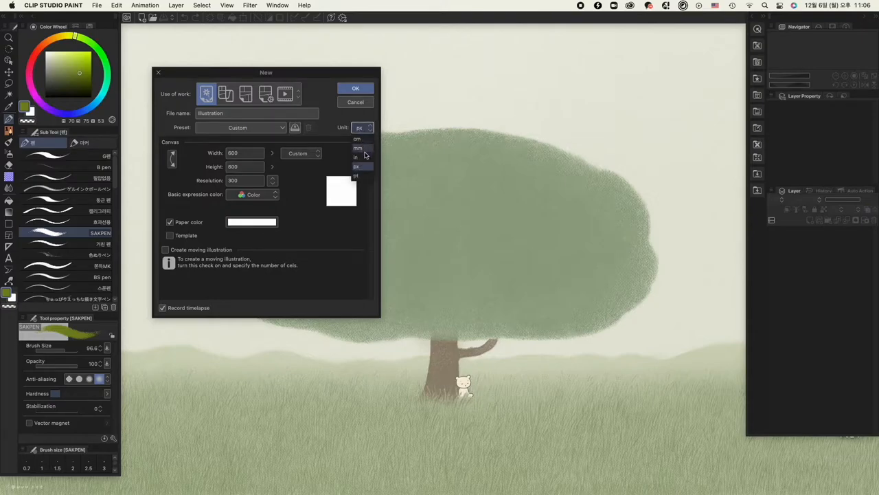
pyautogui.click(355, 166)
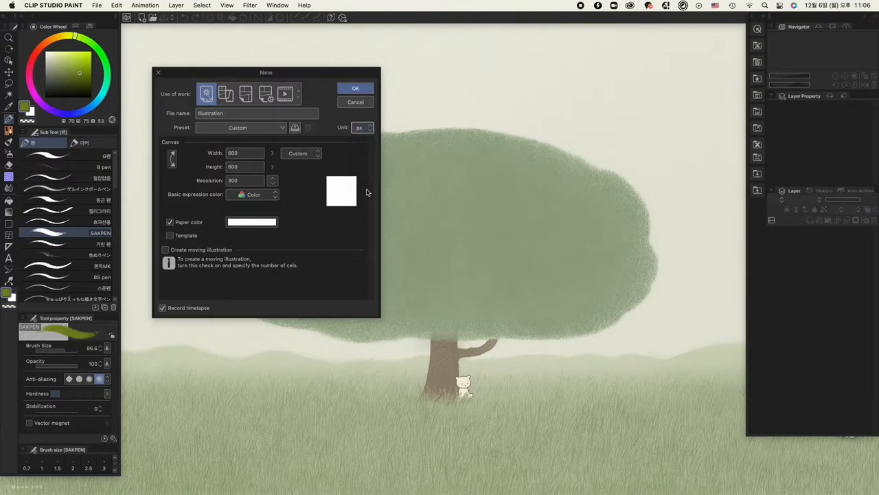
pyautogui.click(246, 180)
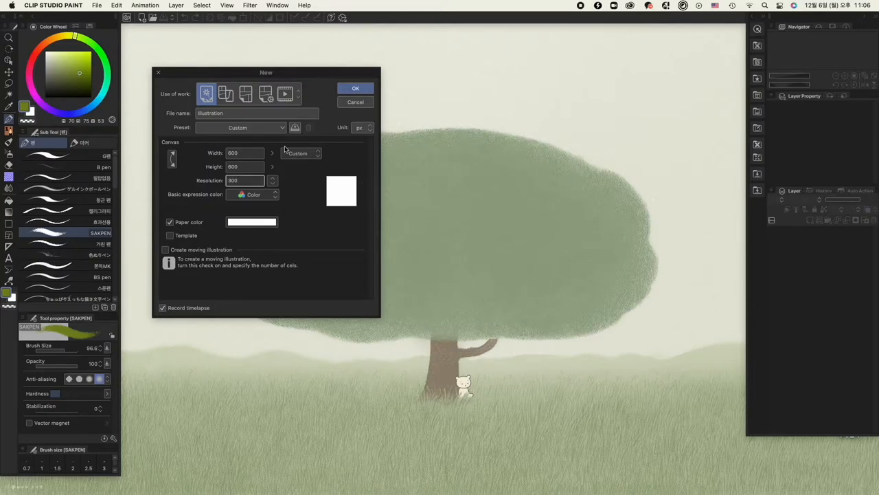
pyautogui.click(355, 88)
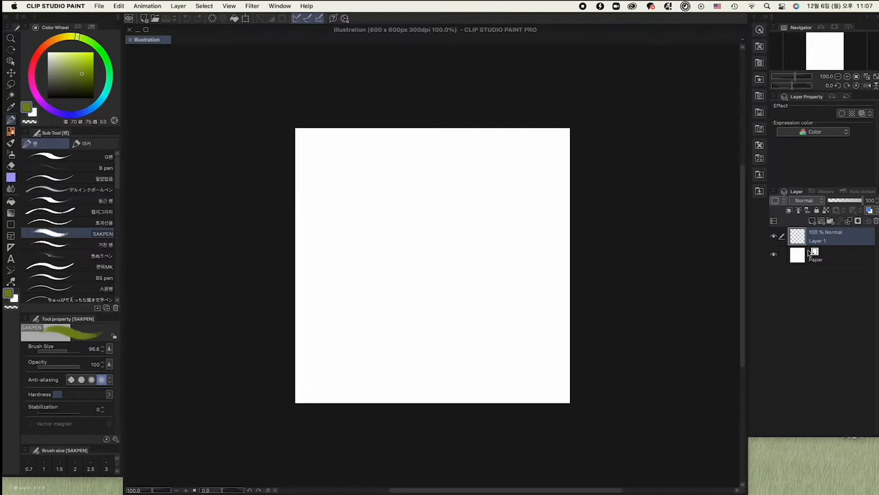
pyautogui.click(797, 255)
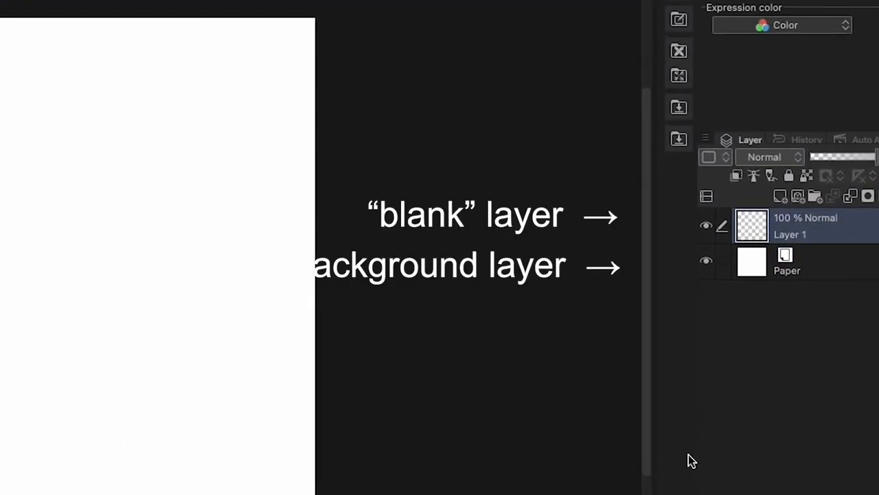
pyautogui.click(344, 196)
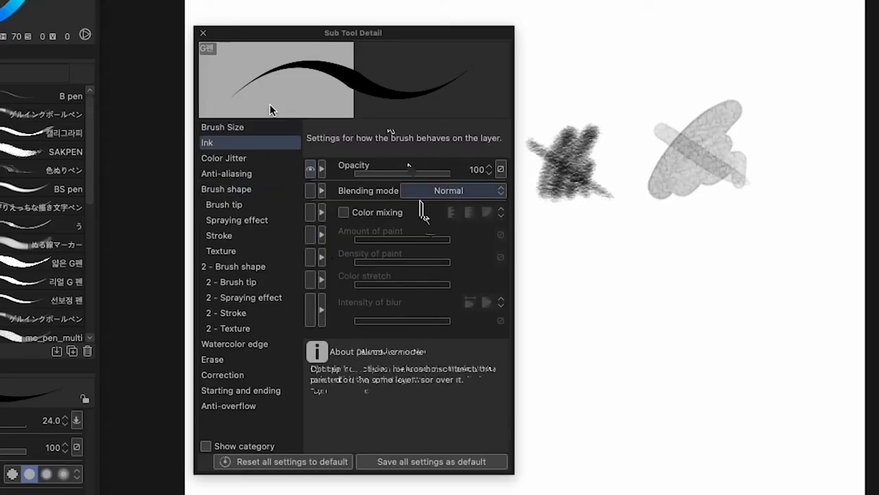
# Show the Ink category in the G pen's Sub Tool Detail palette.
pyautogui.click(218, 235)
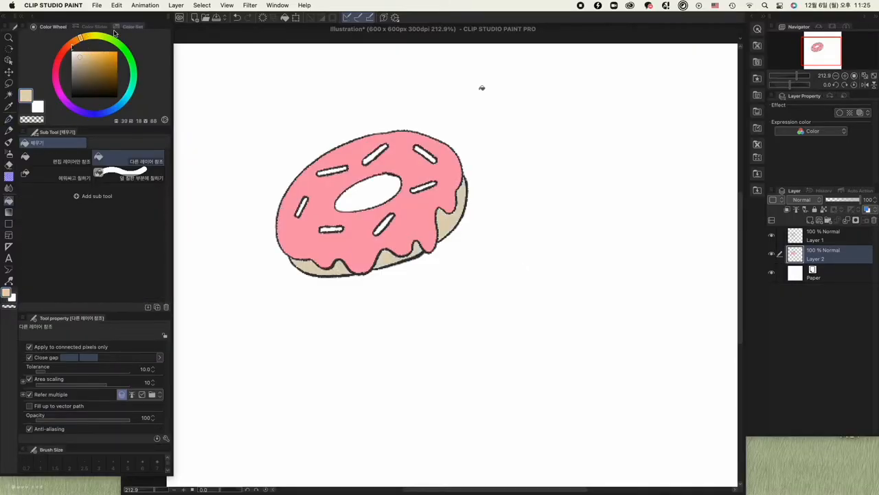
# Fill the donut's icing pink and its base beige on Layer 2.
pyautogui.click(92, 64)
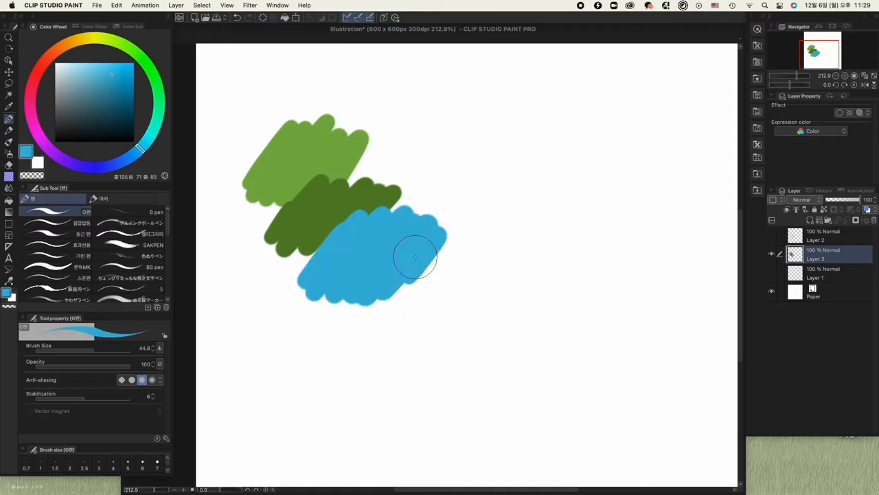
# Paint light green, dark green and blue patches on Layers 1, 2 and 3.
pyautogui.click(133, 26)
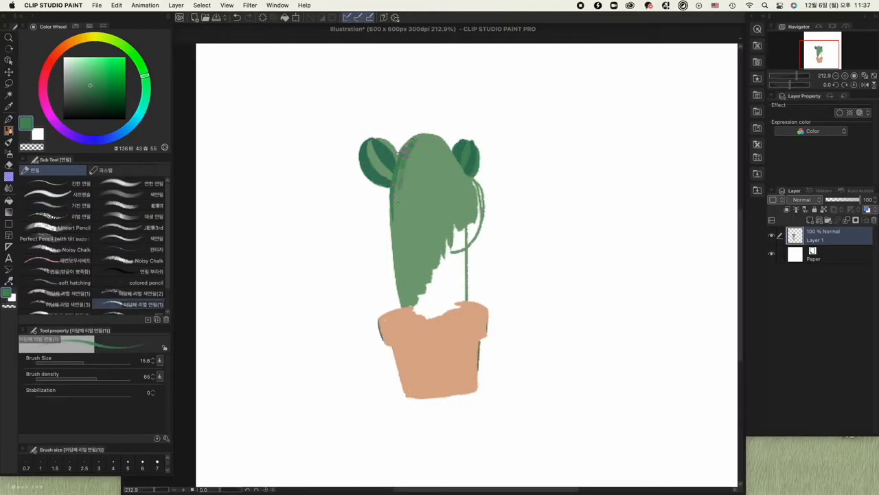
# Paint a green pencil stroke down the cactus body on Layer 1.
pyautogui.moveTo(425, 172); pyautogui.dragTo(426, 302)
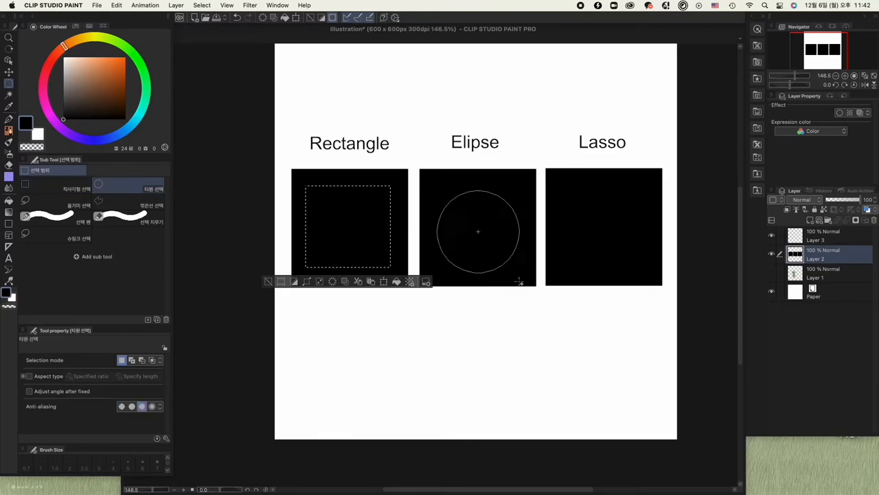
# Finish the circular selection inside the Elipse square.
pyautogui.click(26, 215)
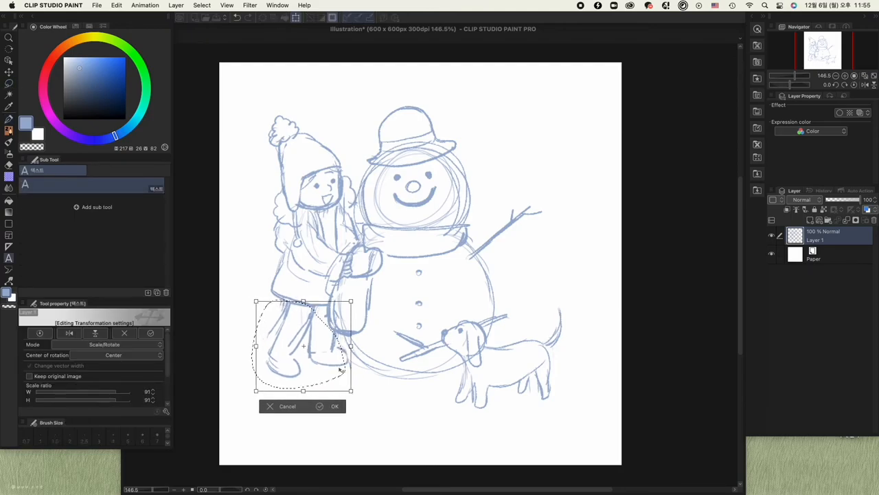
# Apply the Scale/Rotate transform that lengthens the girl's legs.
pyautogui.click(335, 405)
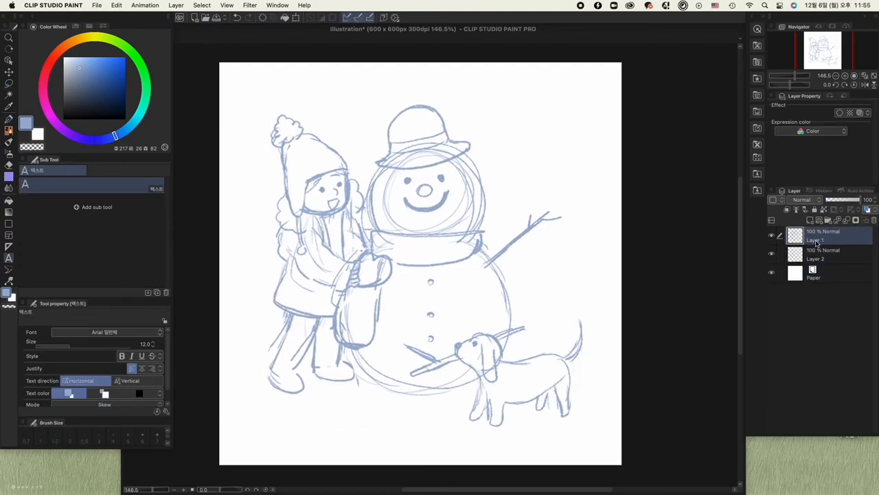